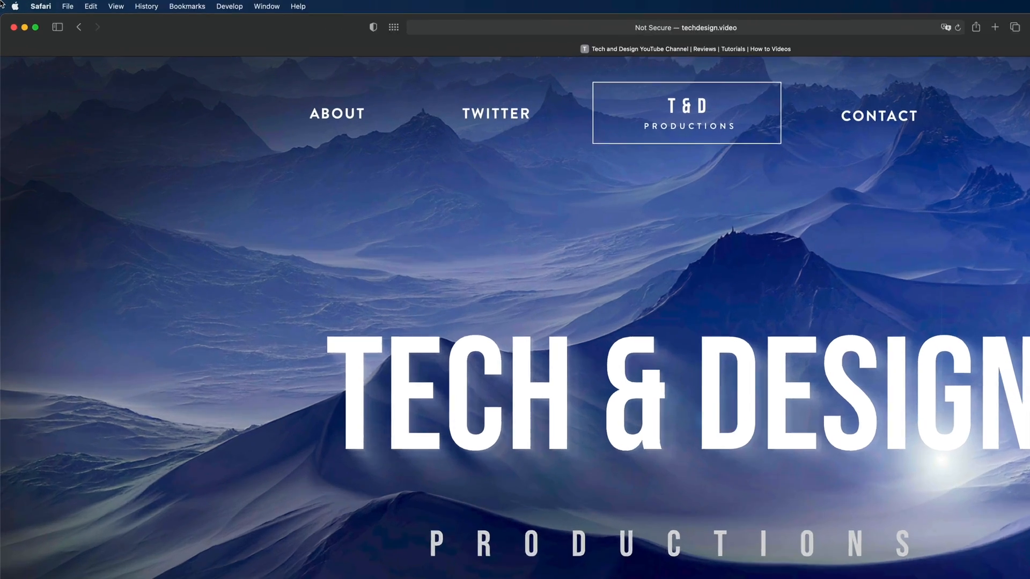
Step: Bring up the Apple menu to reach the App Store with its 8 pending updates
click(14, 6)
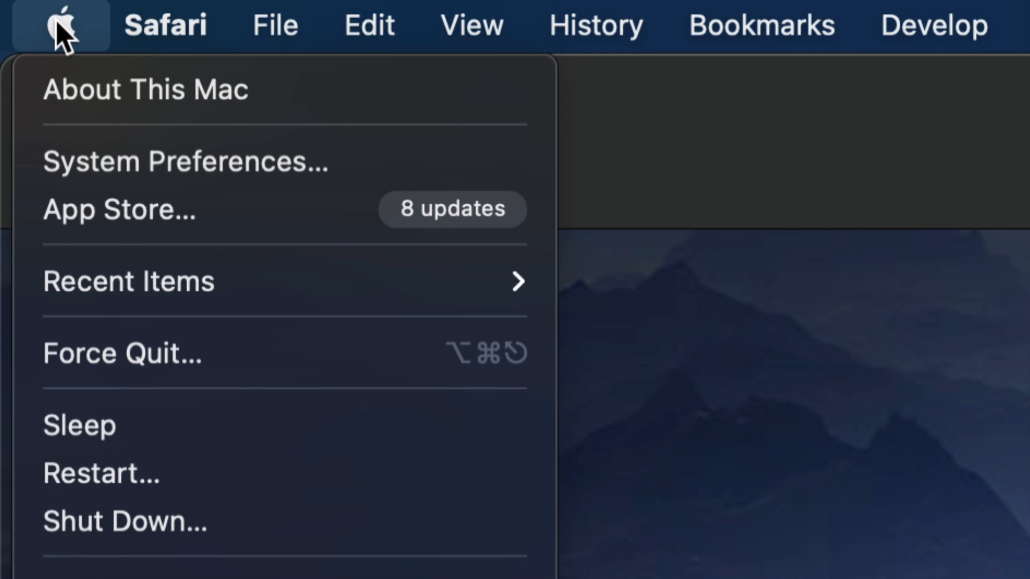
mouse_move(152, 209)
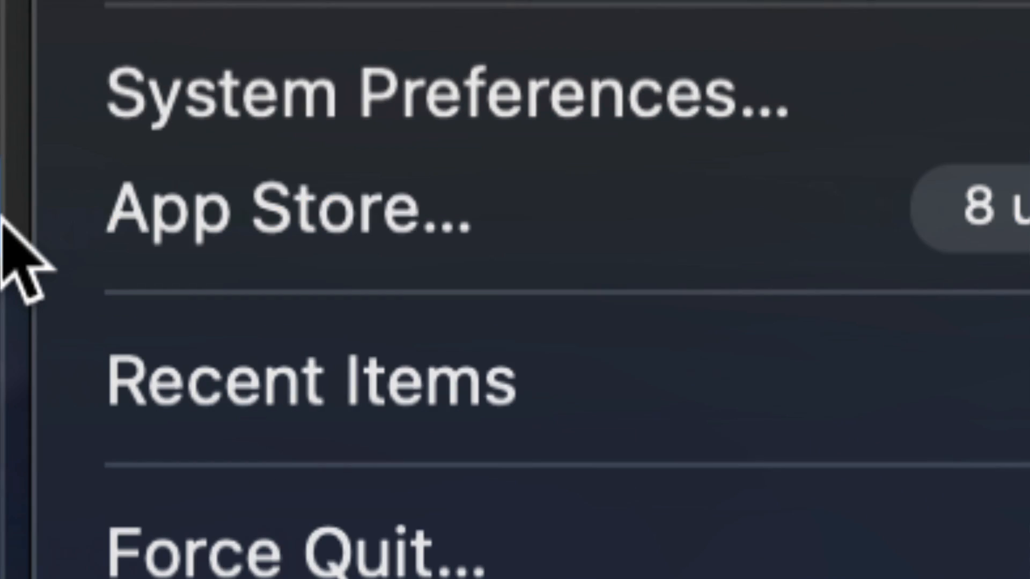
mouse_move(427, 243)
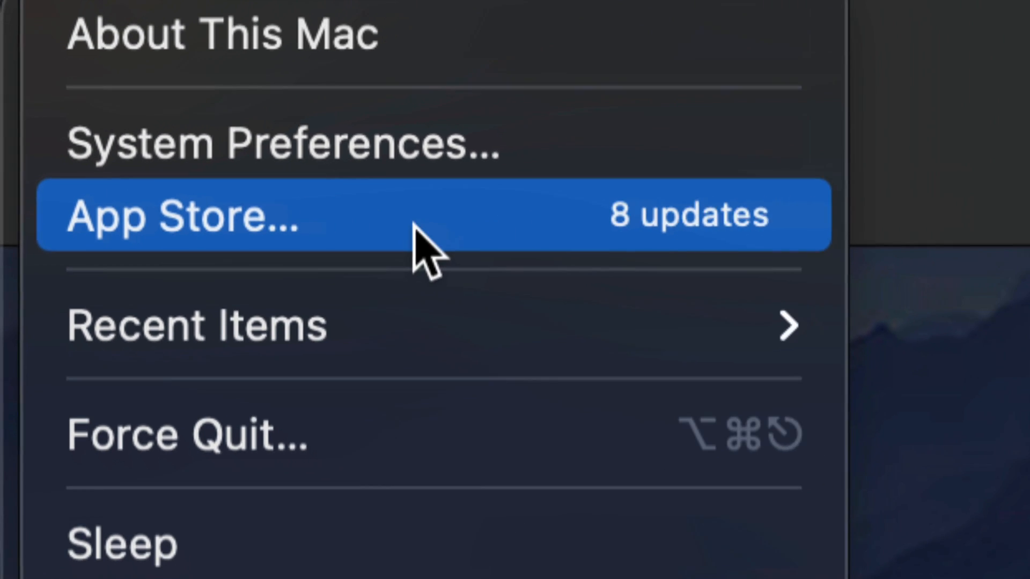
mouse_move(509, 233)
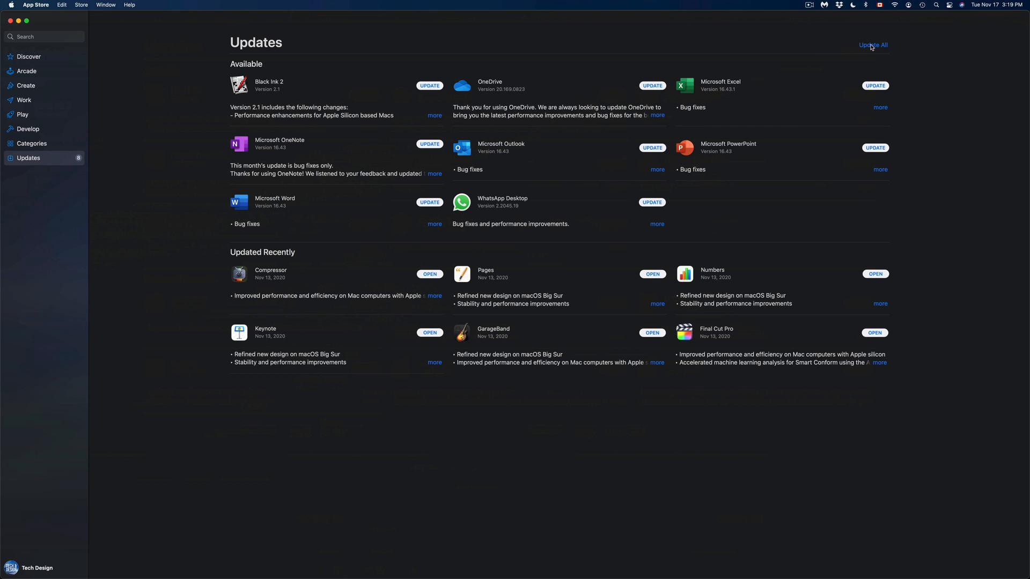
mouse_move(121, 72)
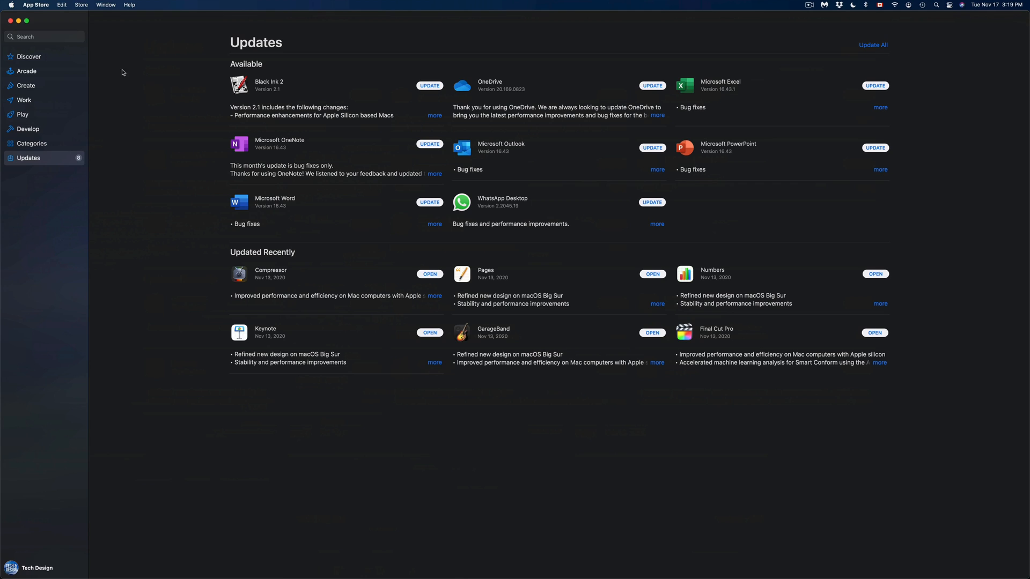
mouse_move(51, 52)
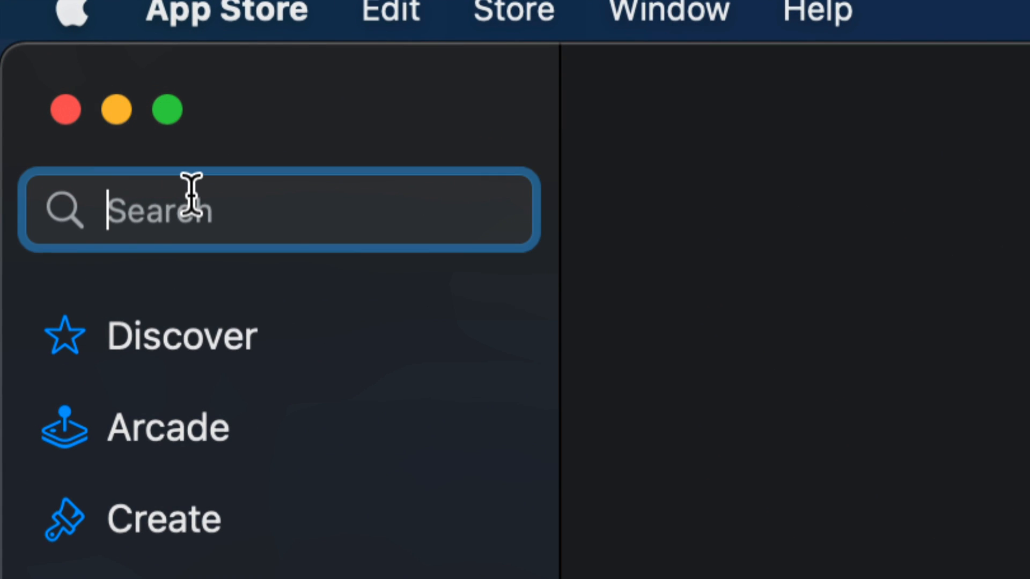
Step: Search the store for 'microsoft word' via the 'Micr' suggestion and show its results
text(Micr)
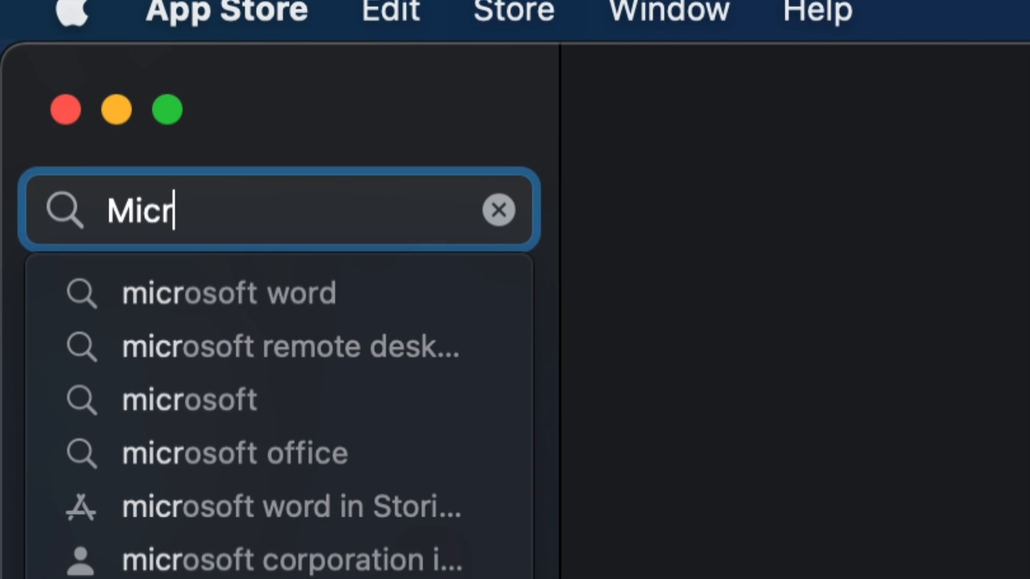
click(228, 293)
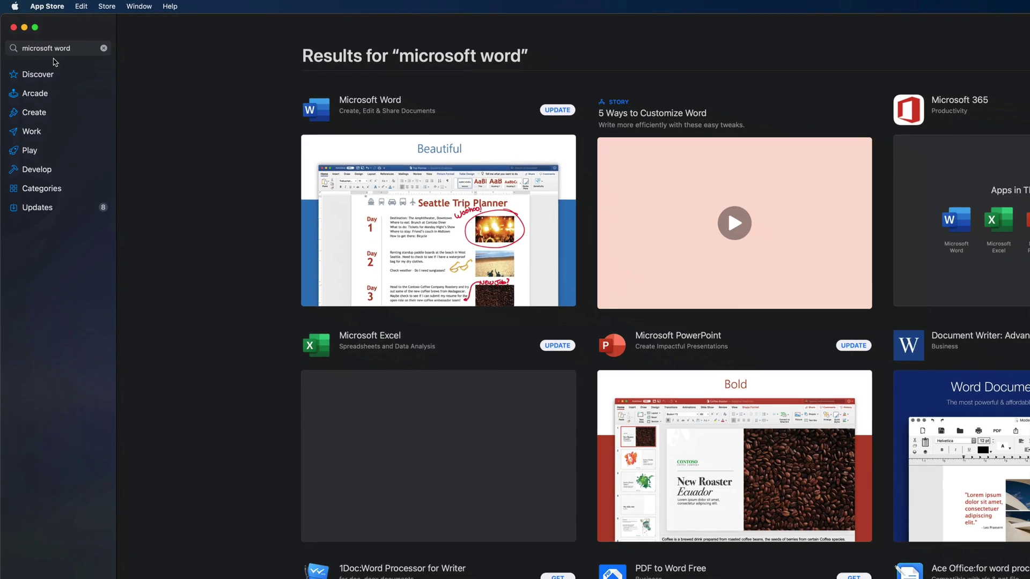
click(35, 28)
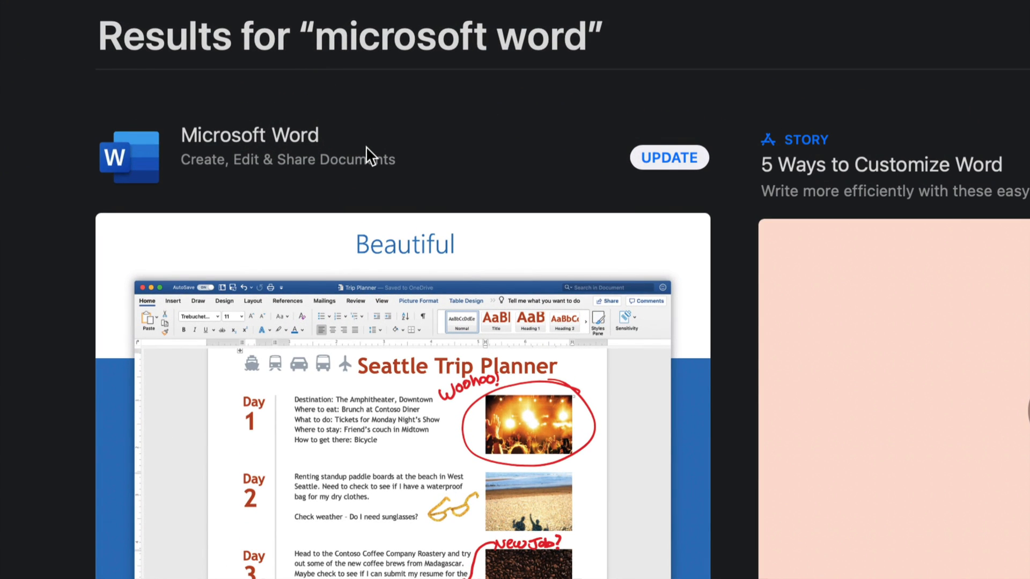
mouse_move(695, 168)
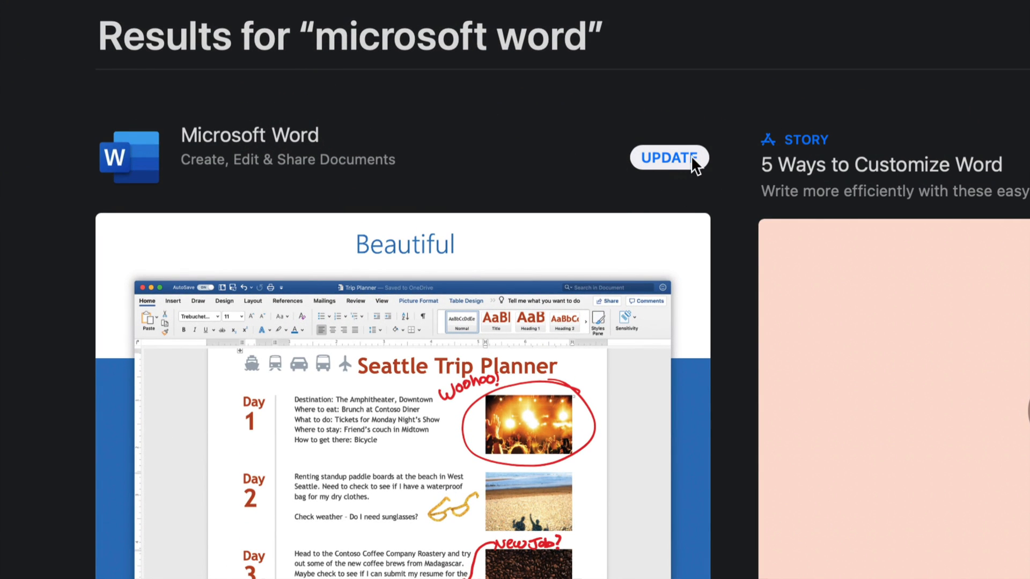
mouse_move(226, 148)
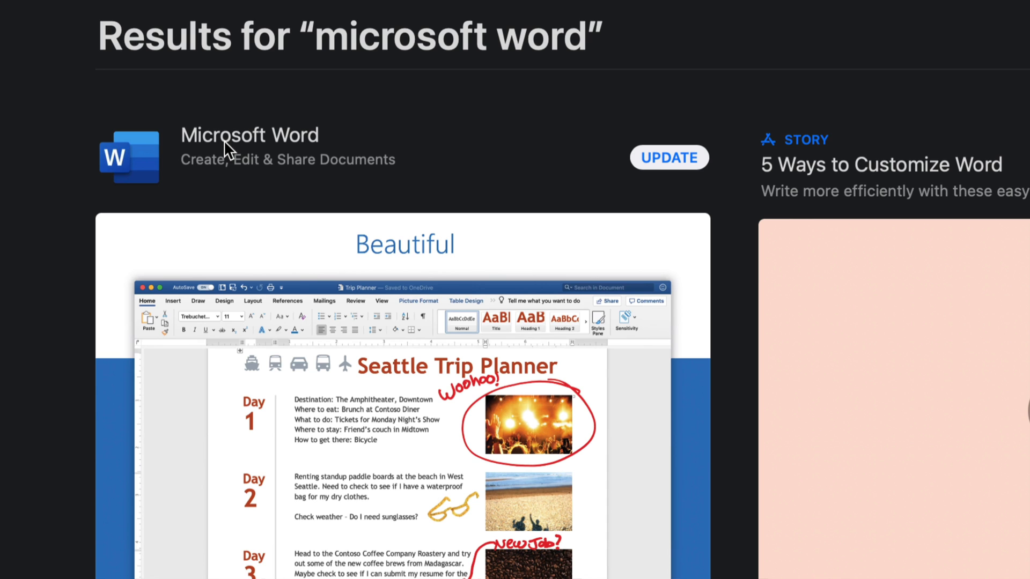
mouse_move(288, 140)
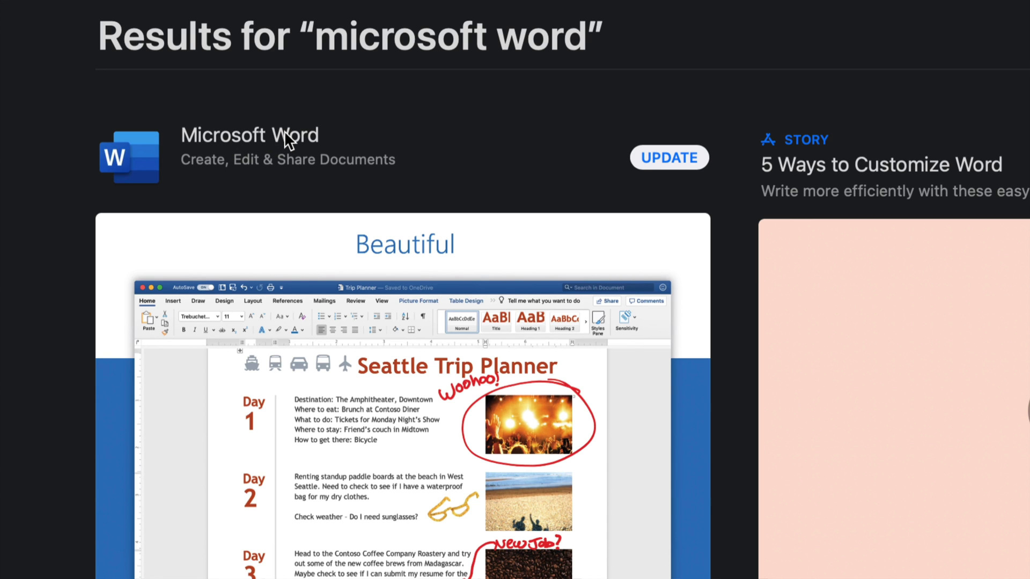
Step: Start the Microsoft Word update from its store detail page via UPDATE
click(250, 135)
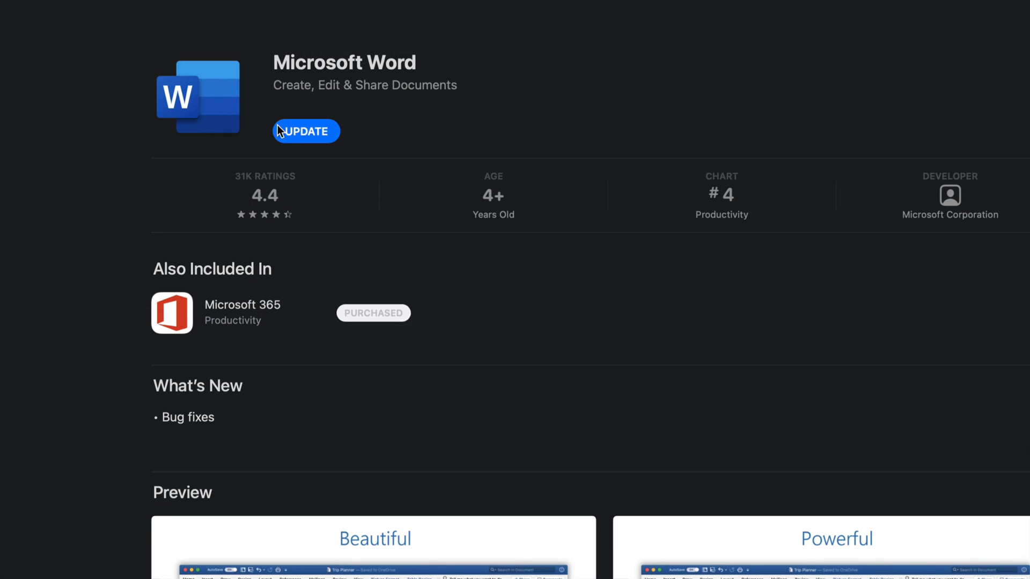
mouse_move(311, 135)
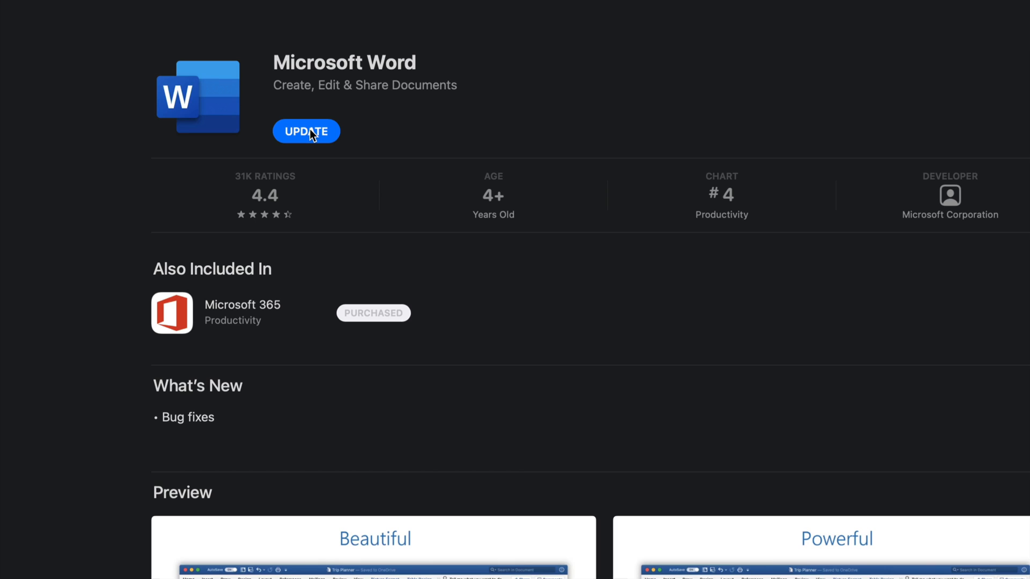
click(305, 131)
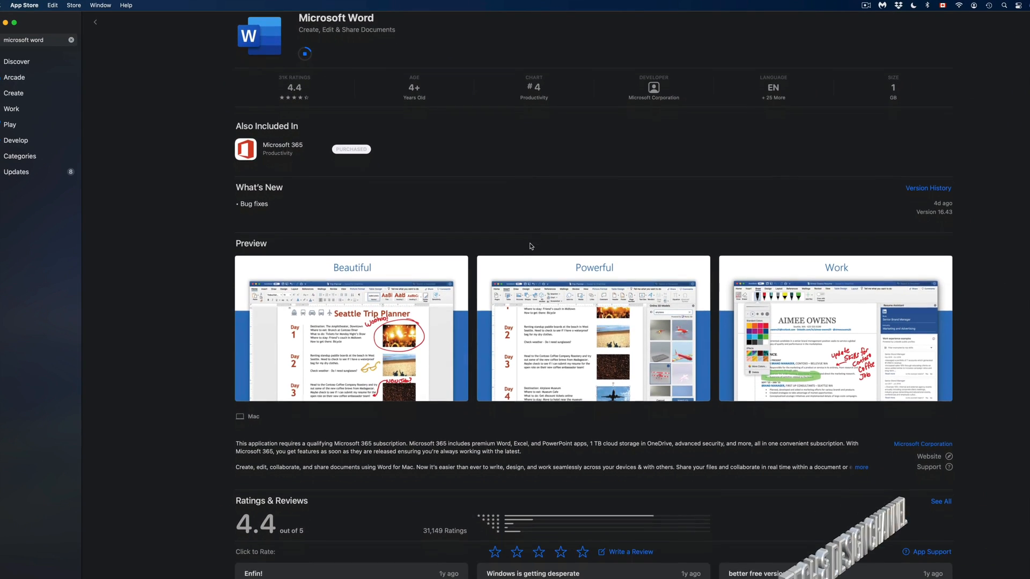
scroll(up, 3)
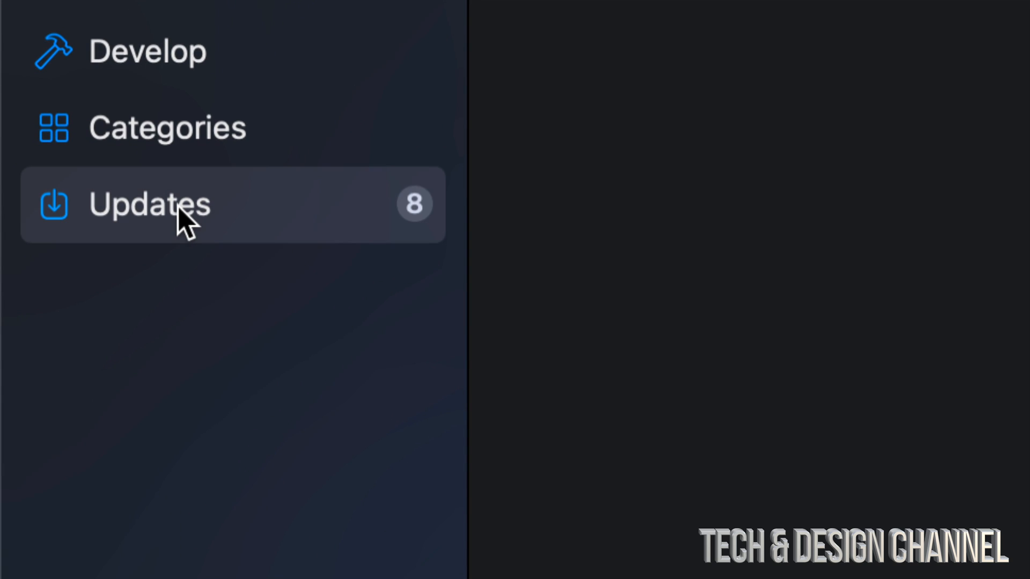
click(150, 204)
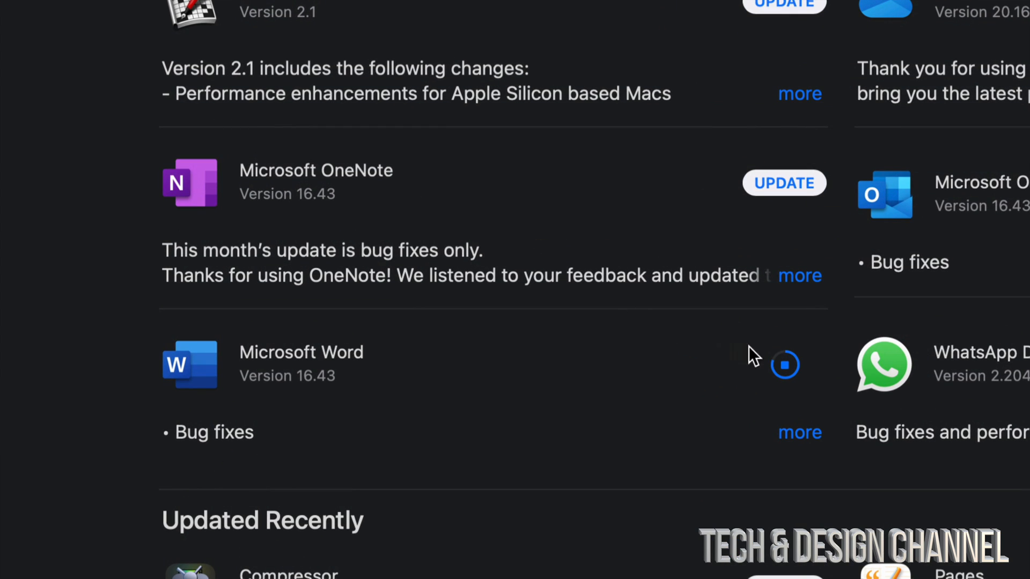
mouse_move(781, 384)
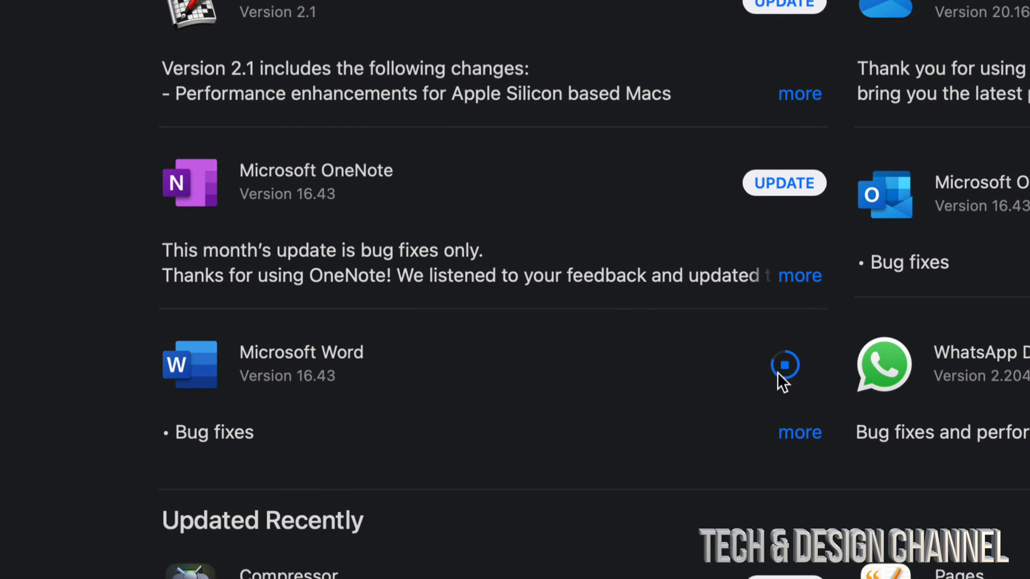
scroll(up, 3)
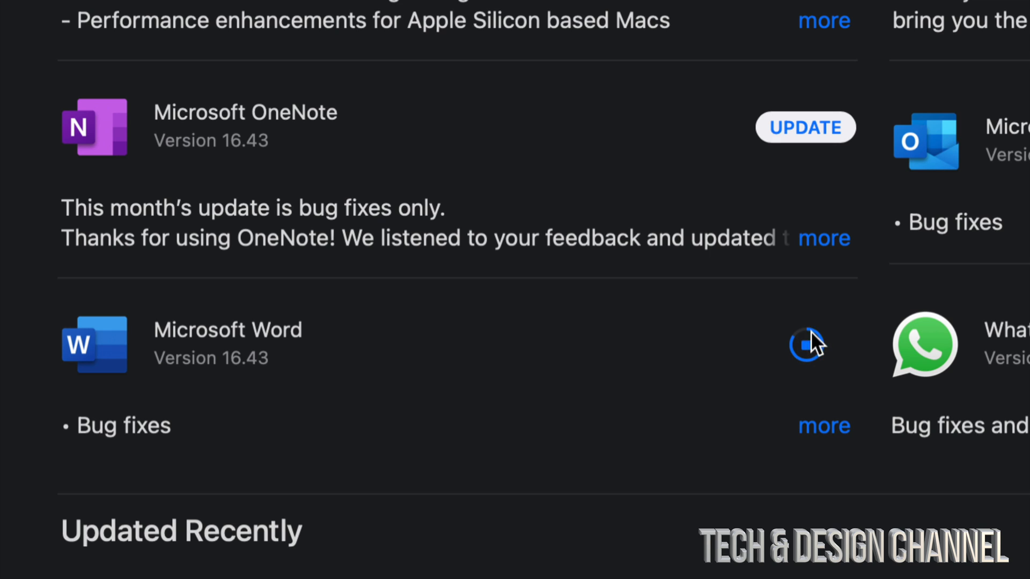
mouse_move(788, 453)
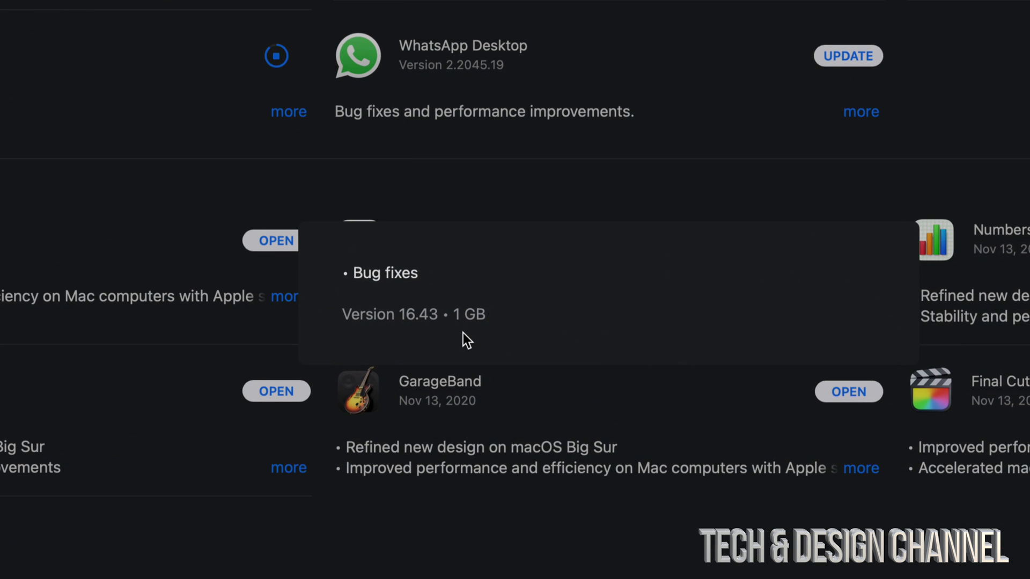
scroll(up, 3)
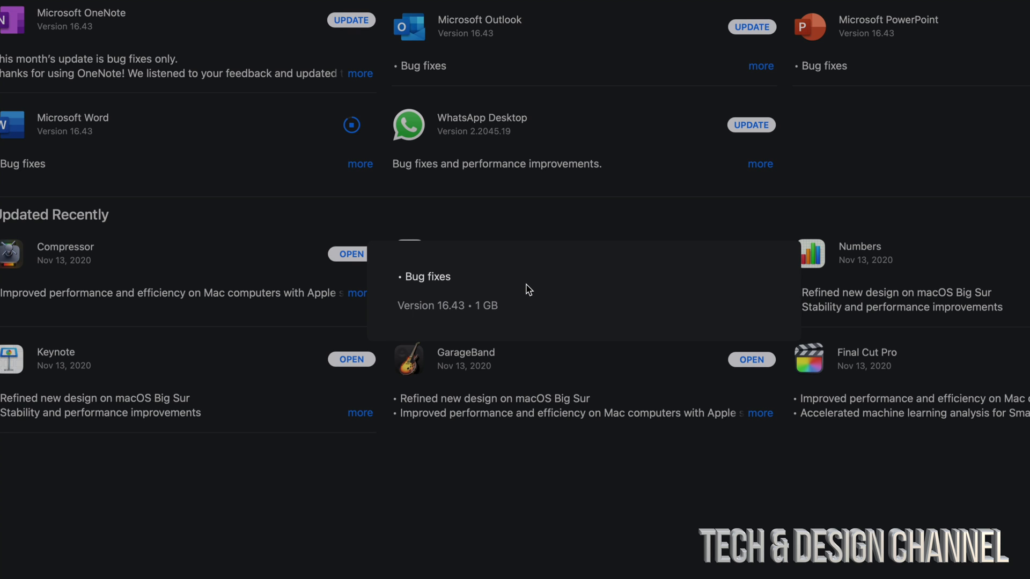
scroll(up, 3)
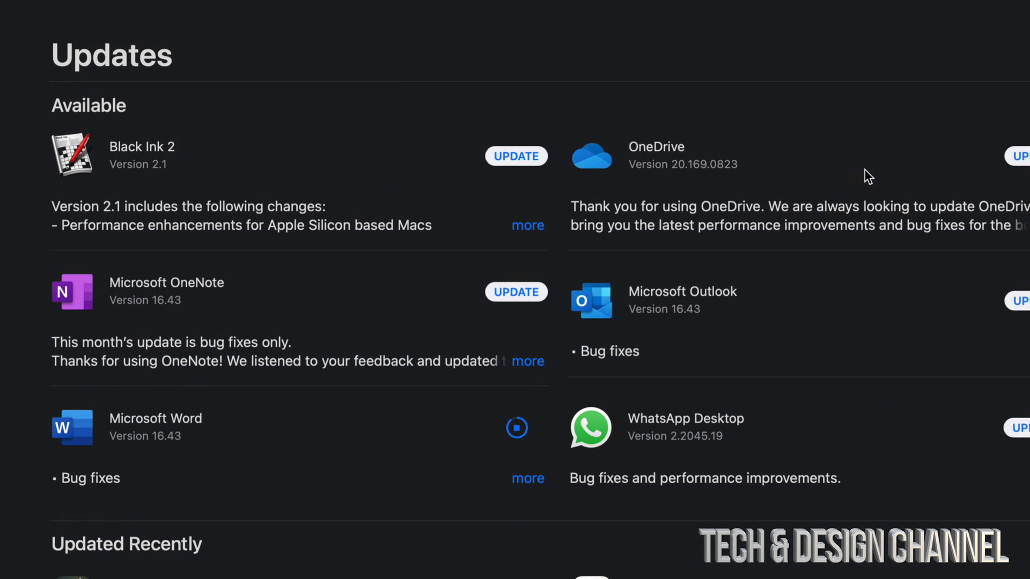
scroll(right, 3)
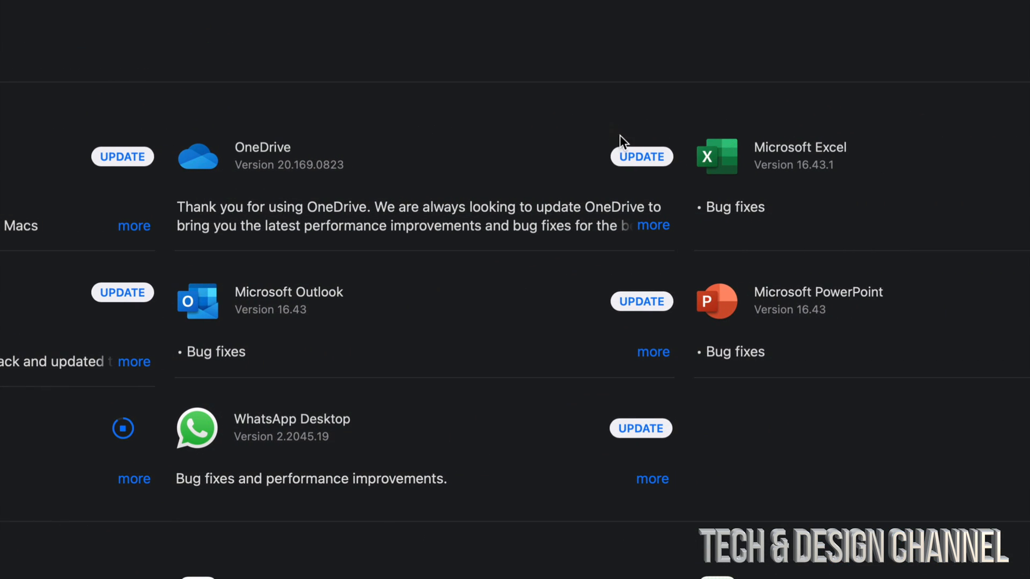
click(640, 156)
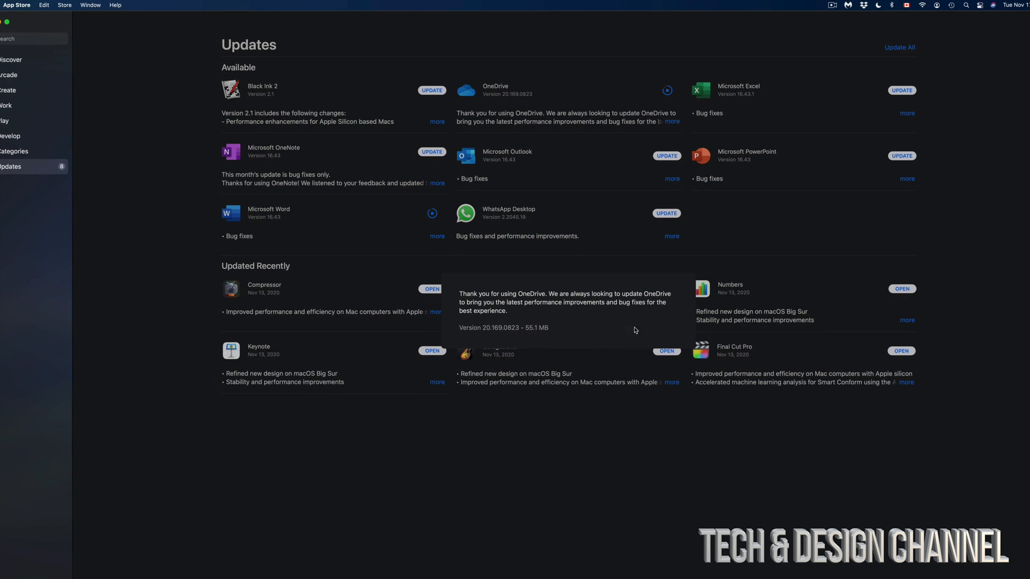
mouse_move(855, 172)
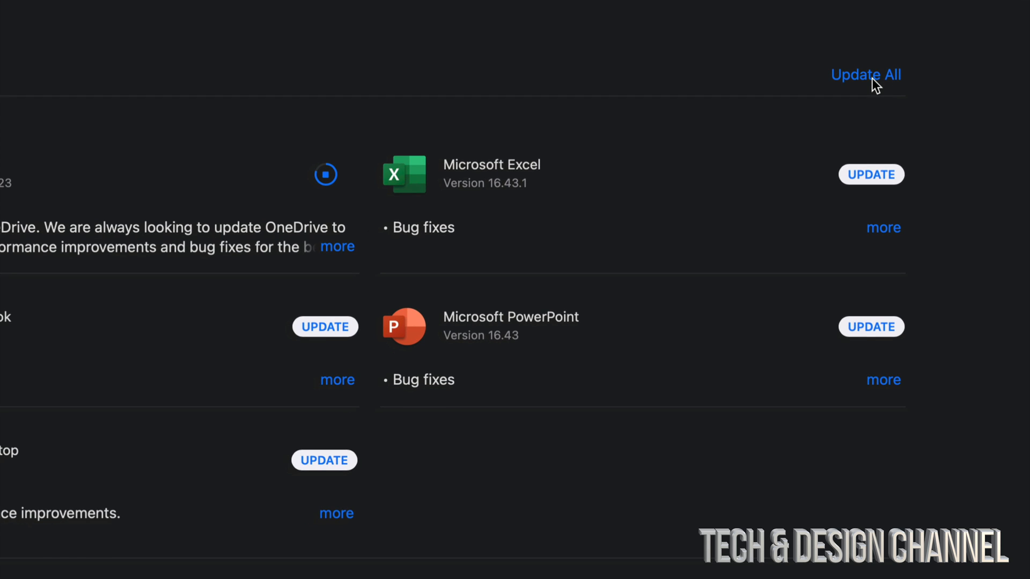
Step: Update All remaining apps and read Microsoft OneNote's and WhatsApp Desktop's full update notes
click(865, 74)
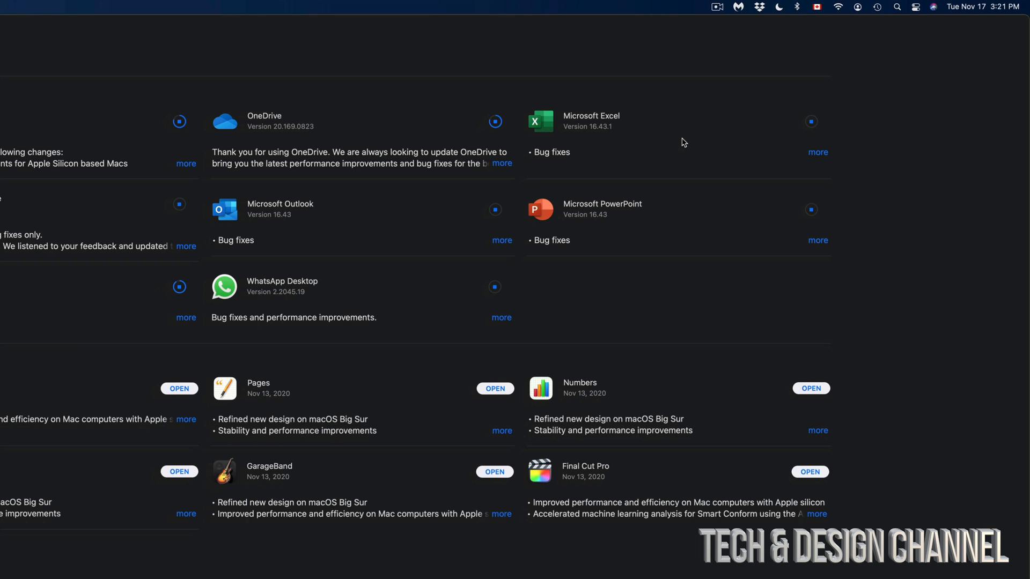
mouse_move(881, 128)
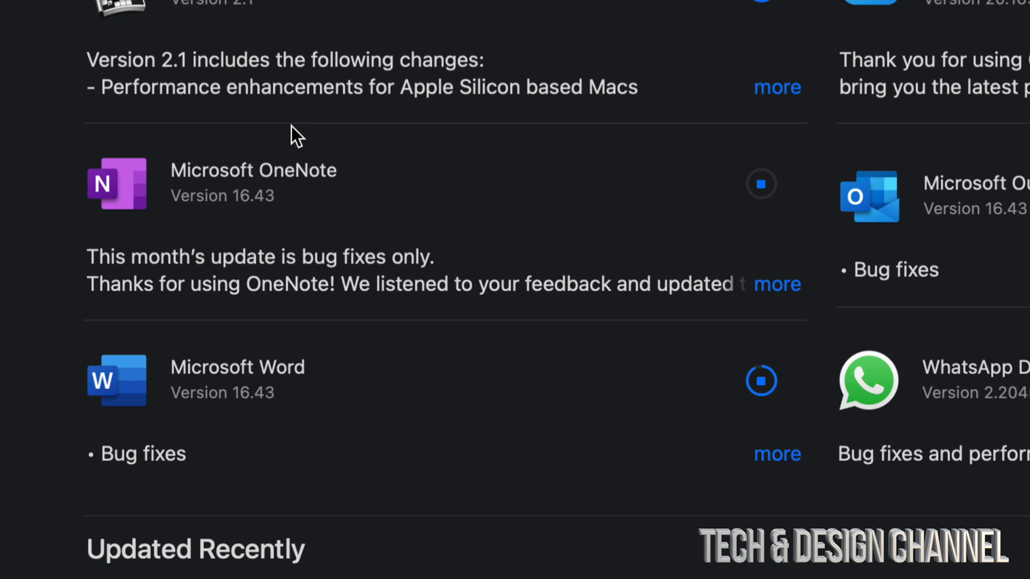
mouse_move(787, 292)
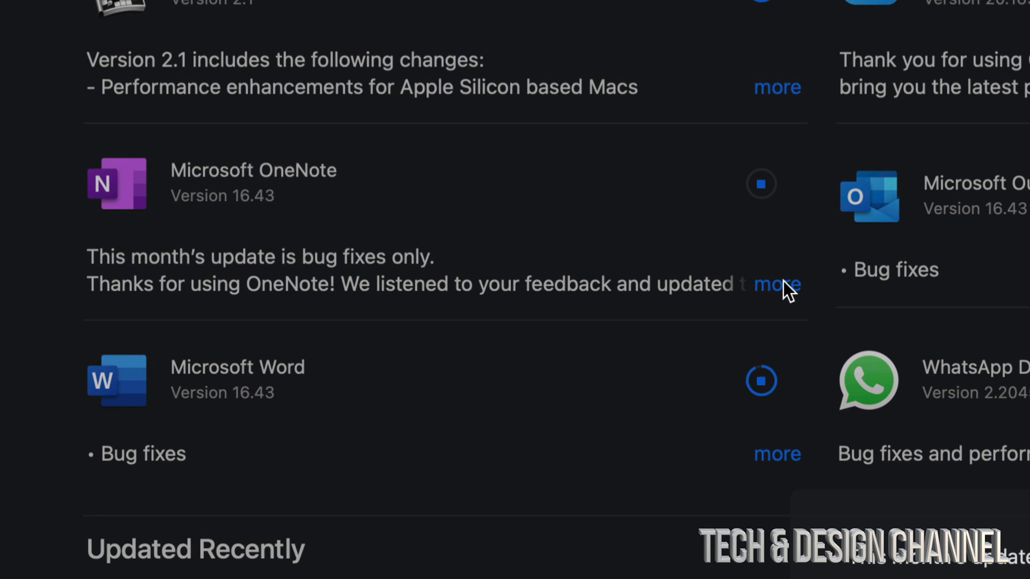
click(778, 284)
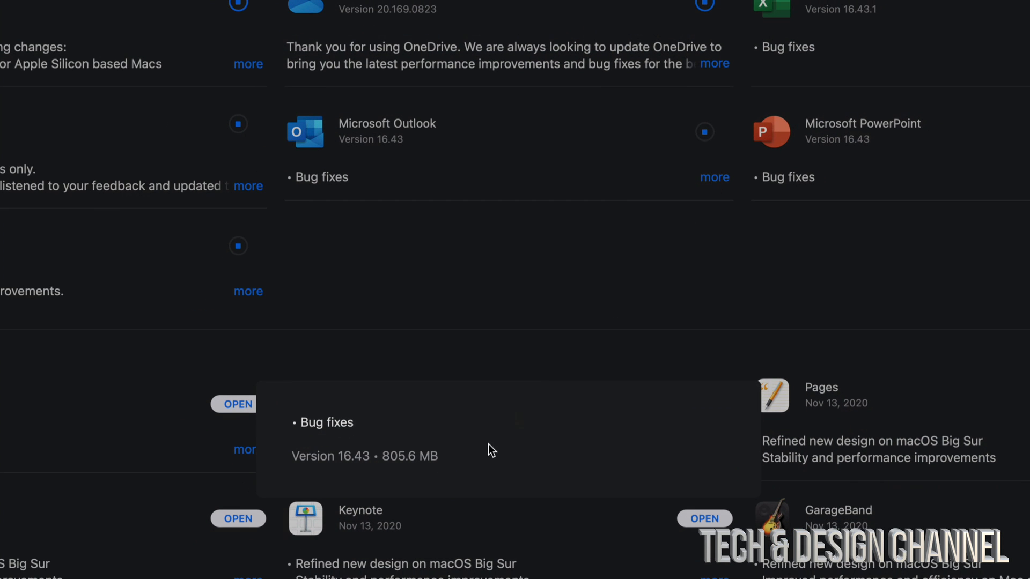
scroll(up, 3)
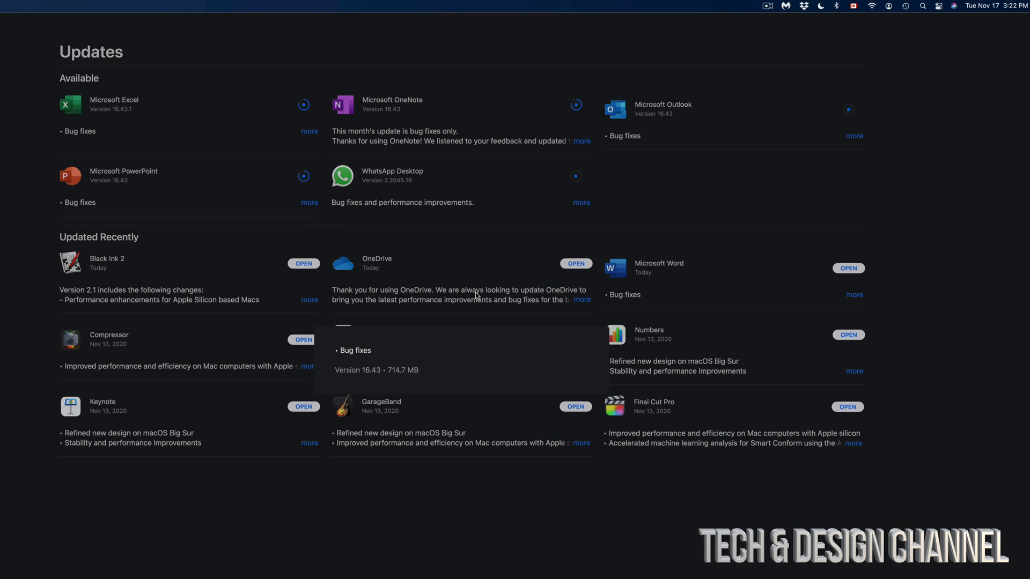
mouse_move(698, 194)
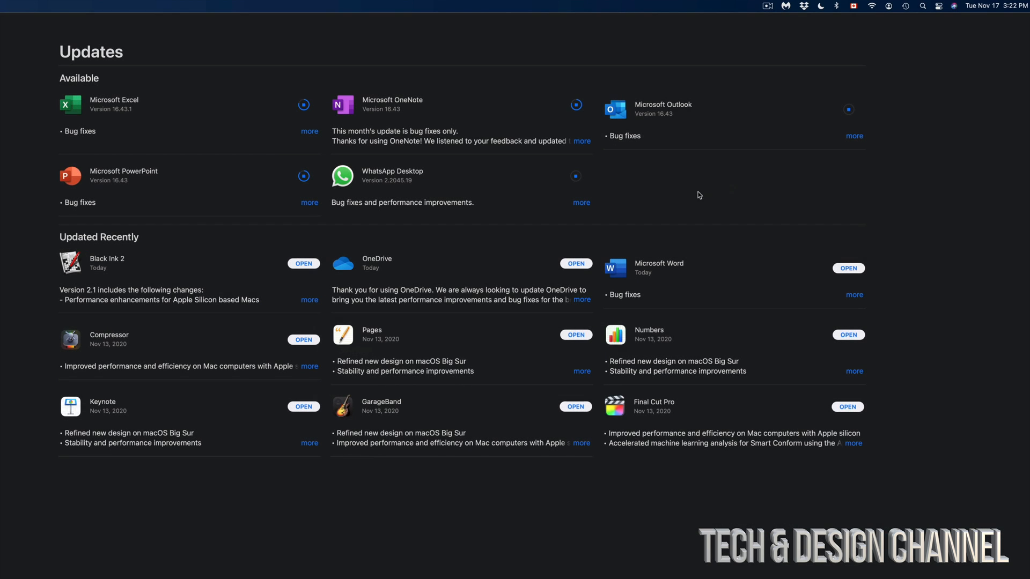
click(580, 203)
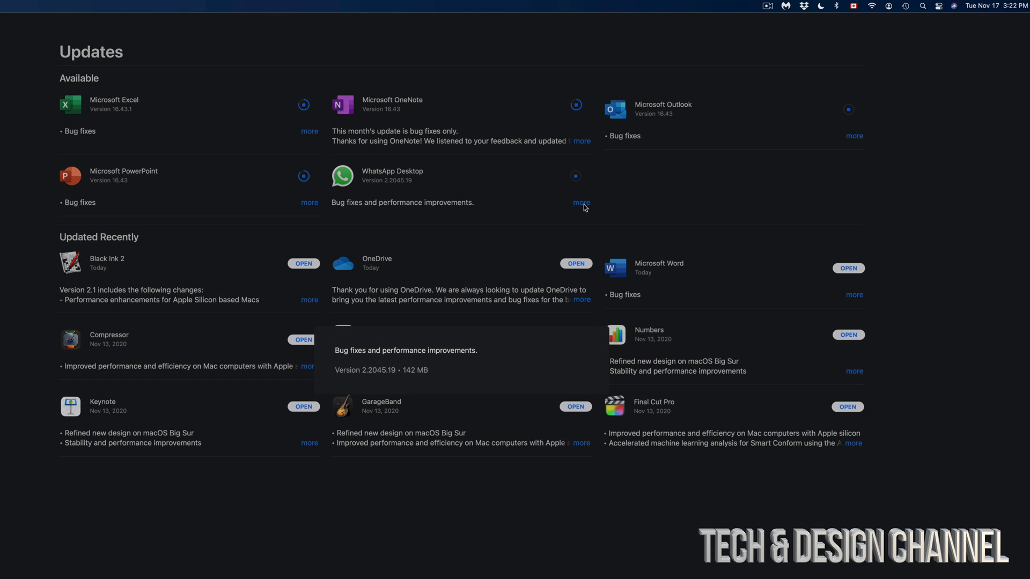
mouse_move(703, 377)
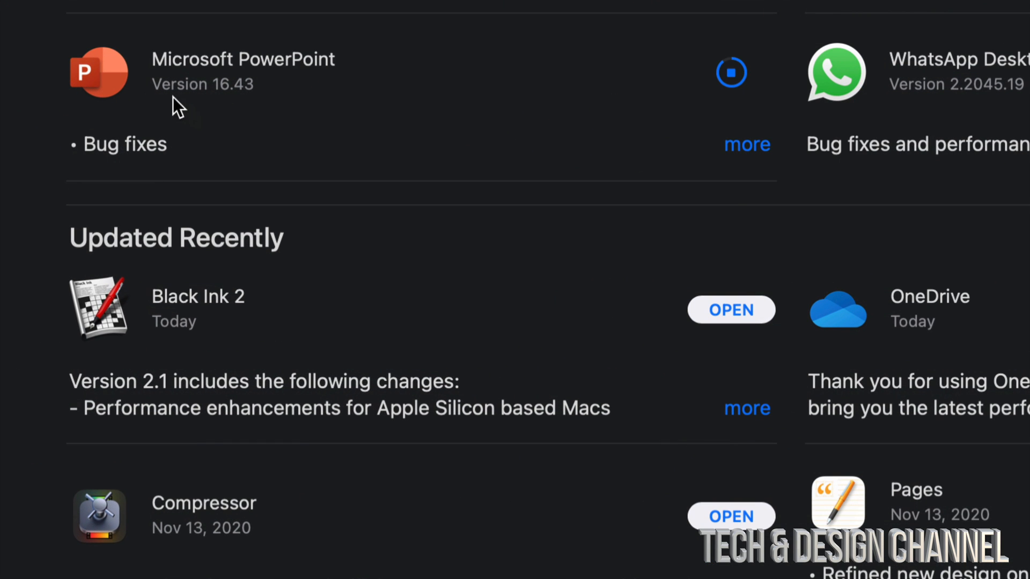
mouse_move(264, 466)
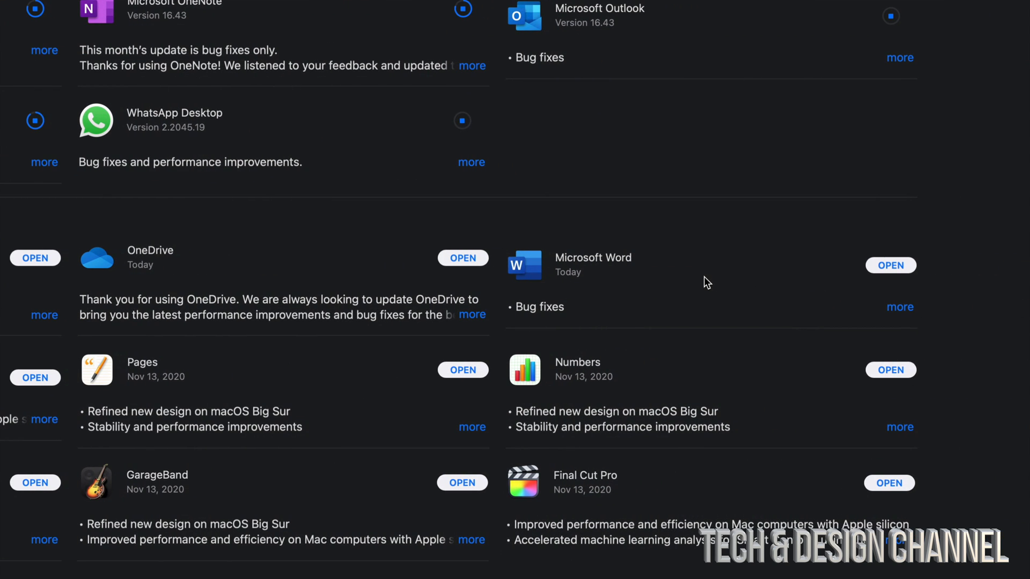
mouse_move(181, 275)
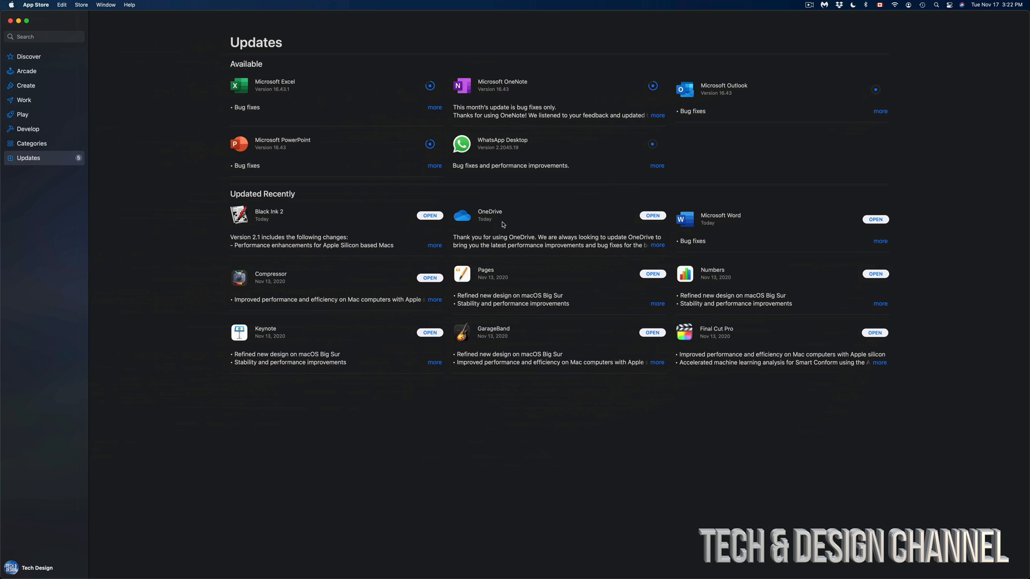
mouse_move(432, 413)
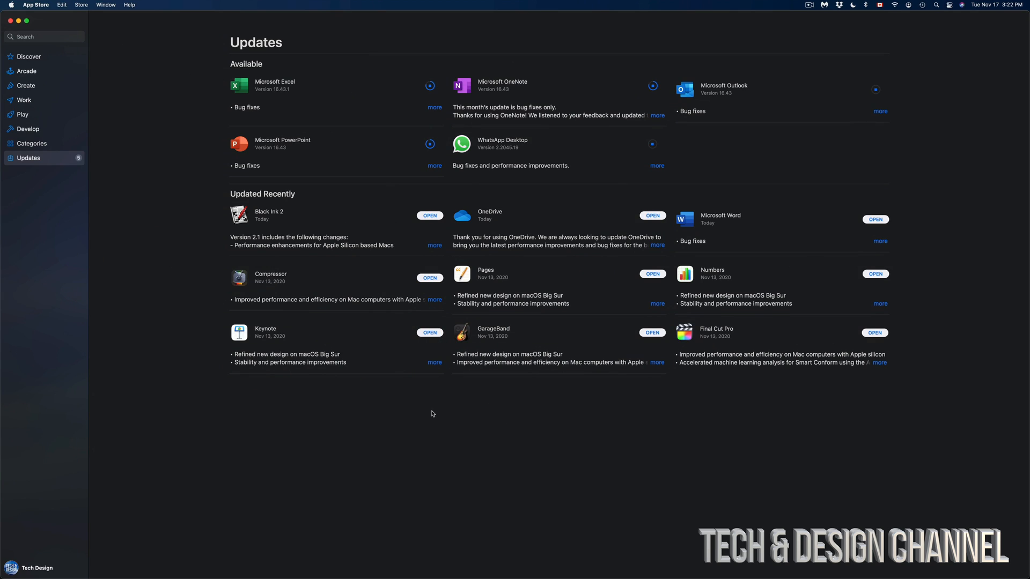